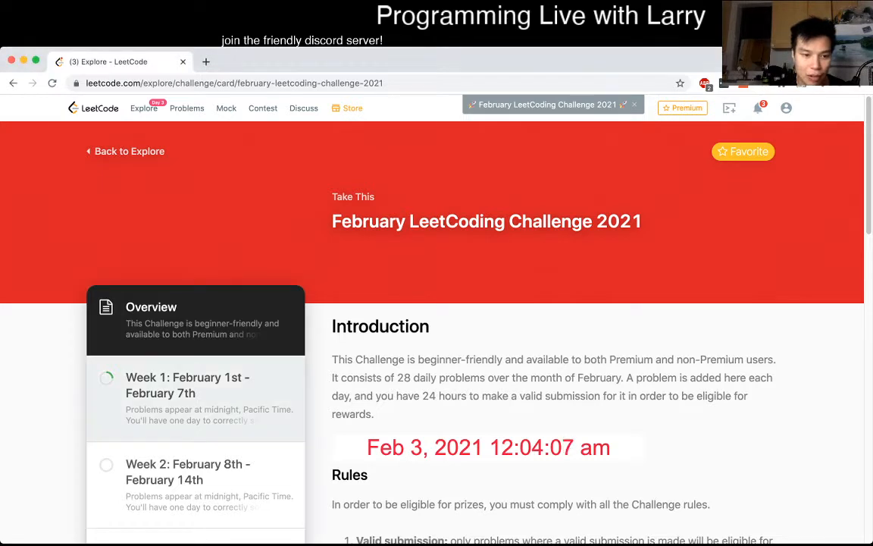
- Open the Week 1: February 1st - February 7th chapter of the February LeetCoding Challenge
click(196, 385)
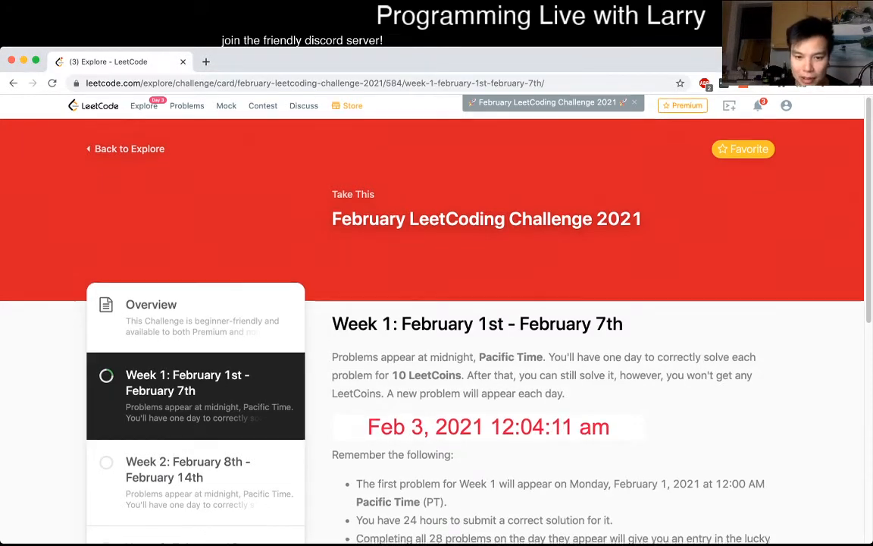
scroll(down, 3)
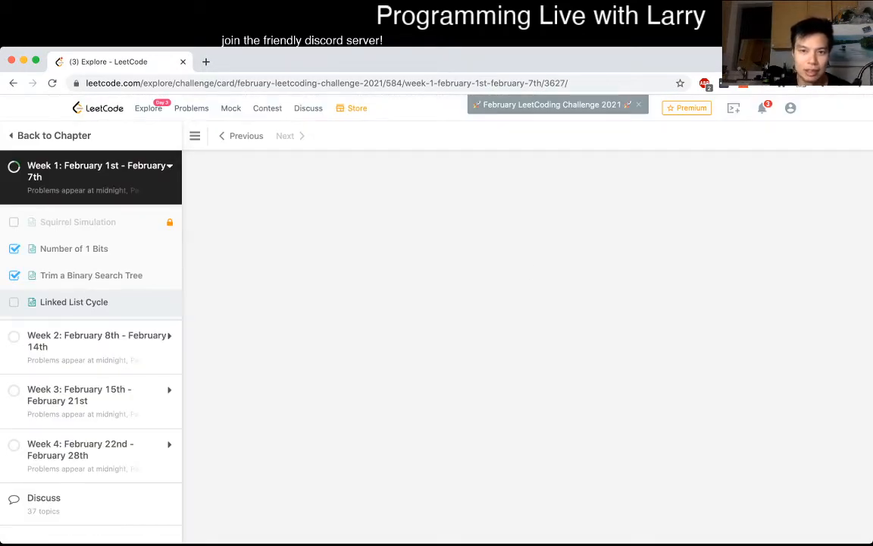
- Open Linked List Cycle and read its description and first example
click(73, 301)
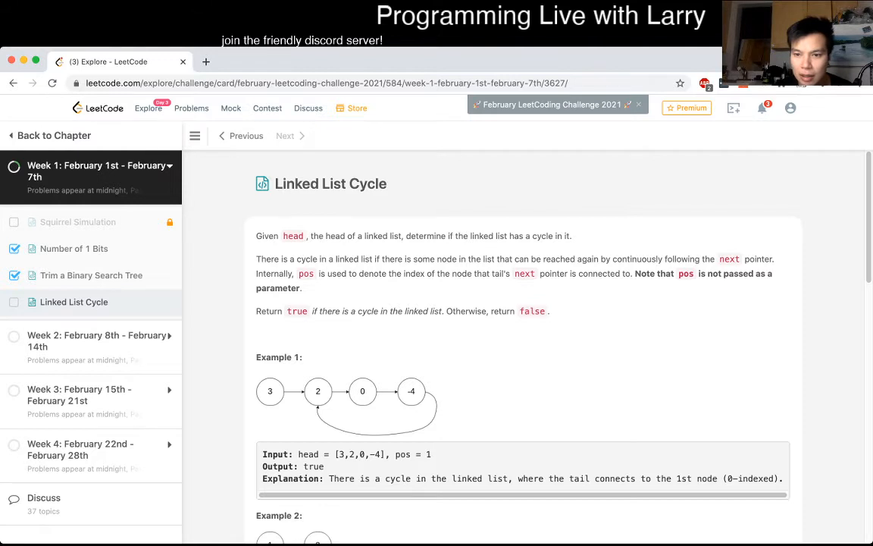
drag(389, 273, 433, 272)
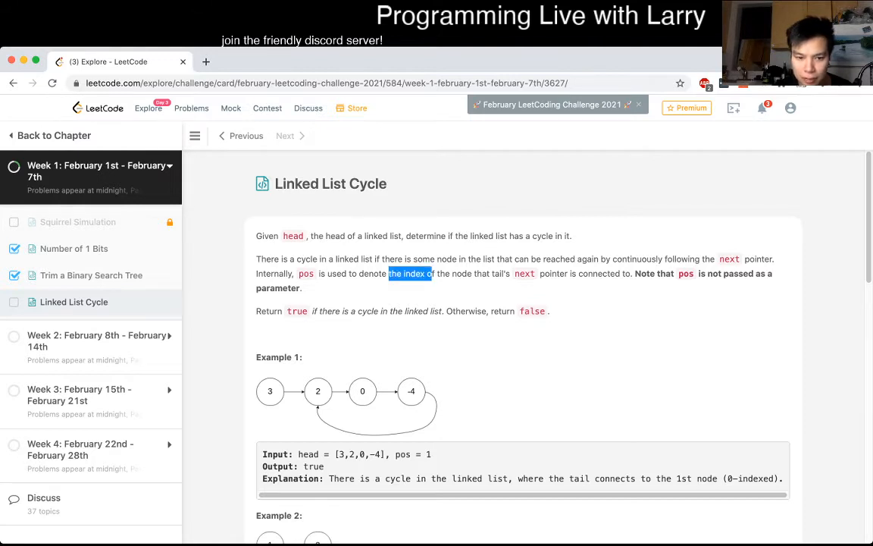
scroll(down, 3)
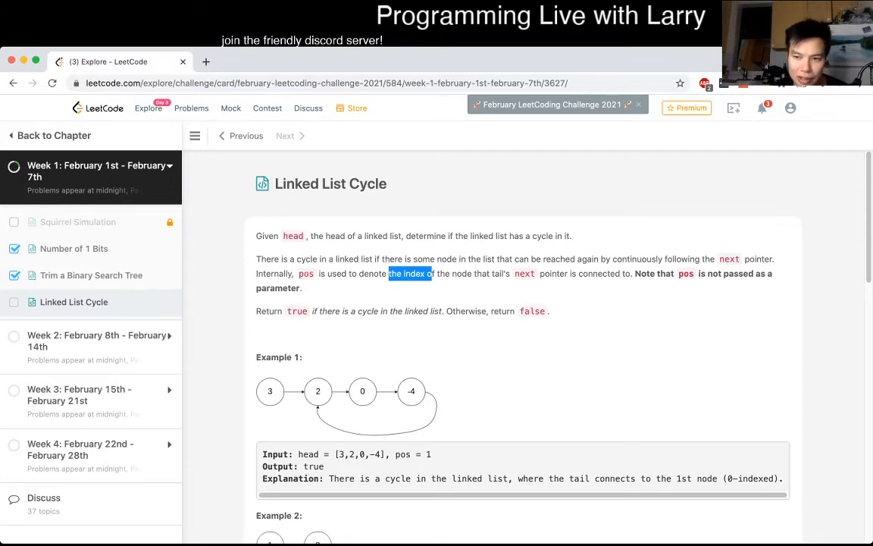
- Write hasCycle comments: Floyd's algorithm, Tortoise and the hare algorithm, slow and fast pointers
scroll(down, 3)
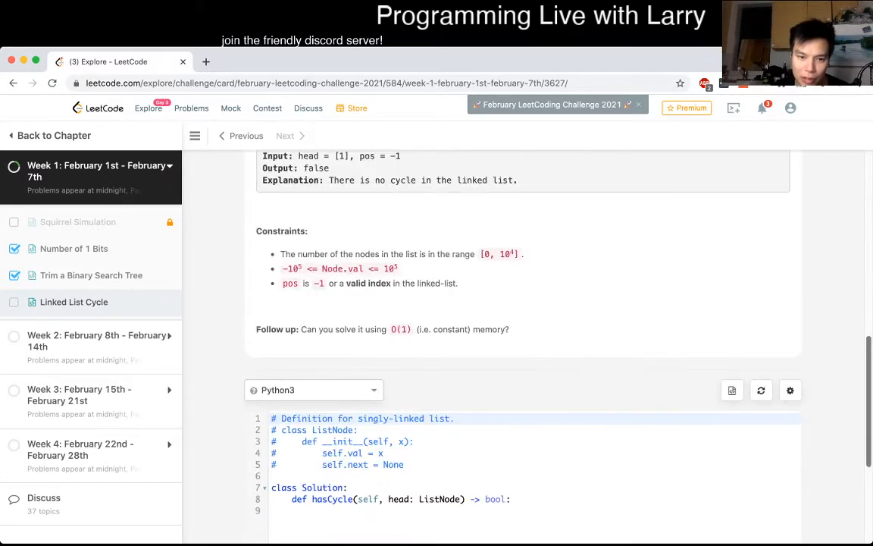
scroll(down, 3)
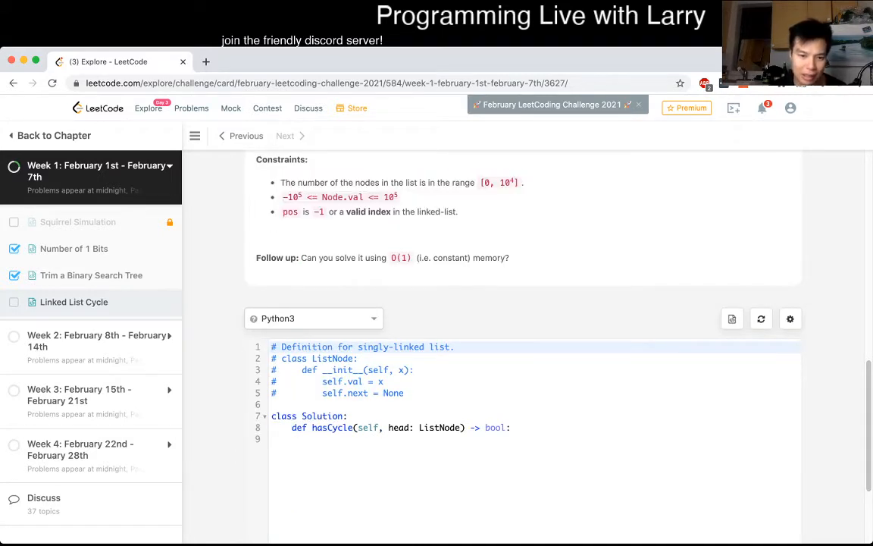
text(# Floyd')
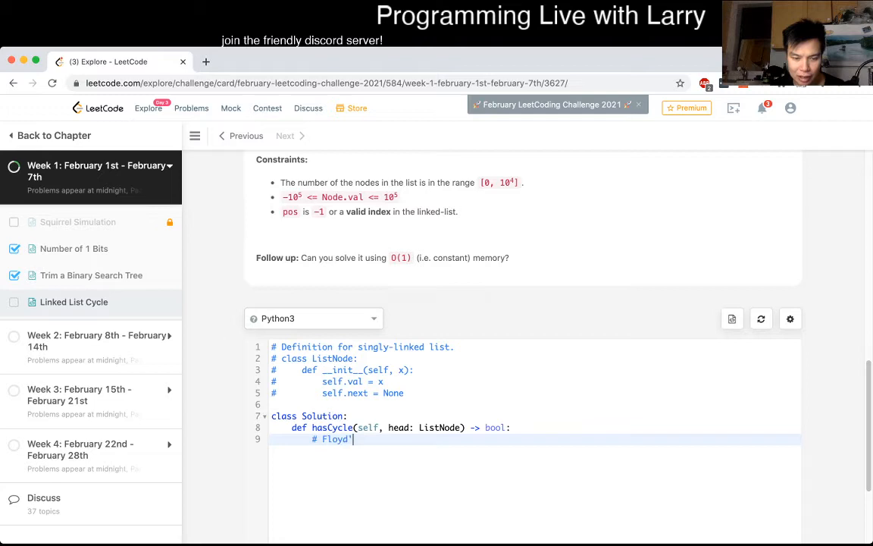
text(s algorithm)
text(#)
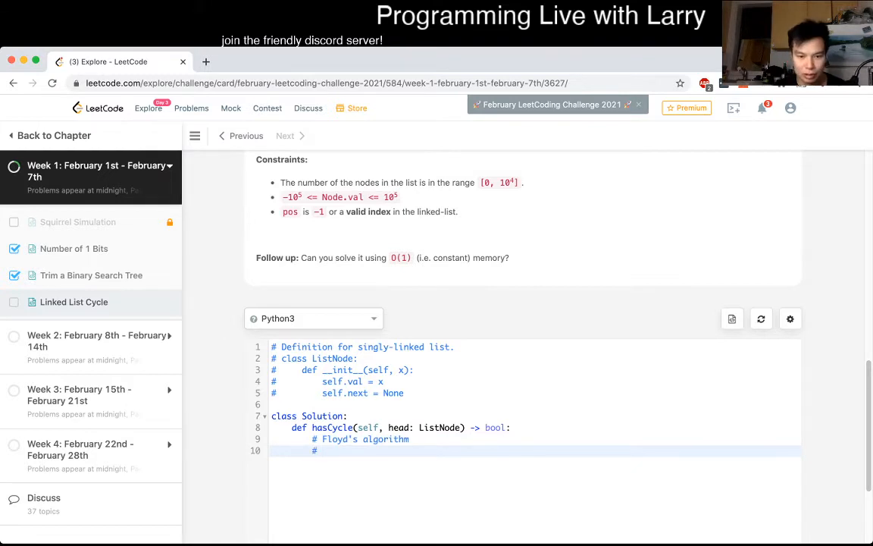
text(Tortoise and th)
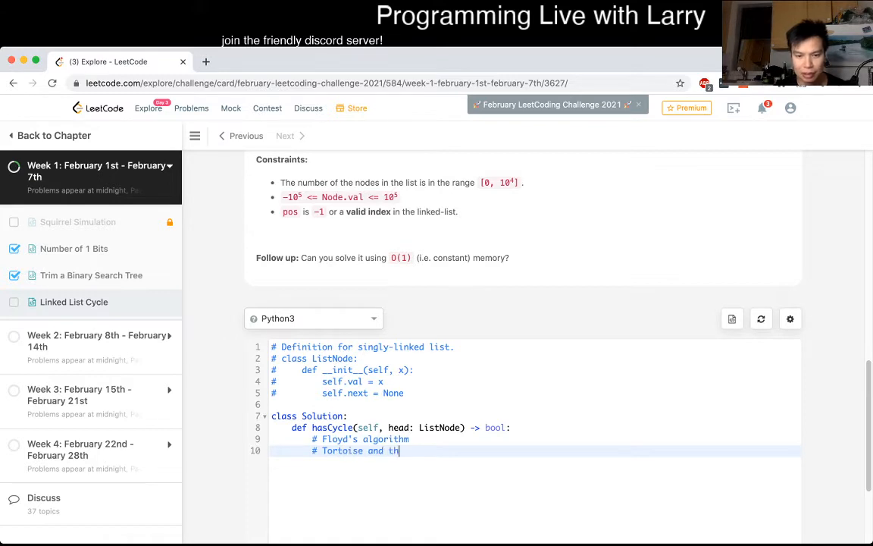
text(e hare algorithm)
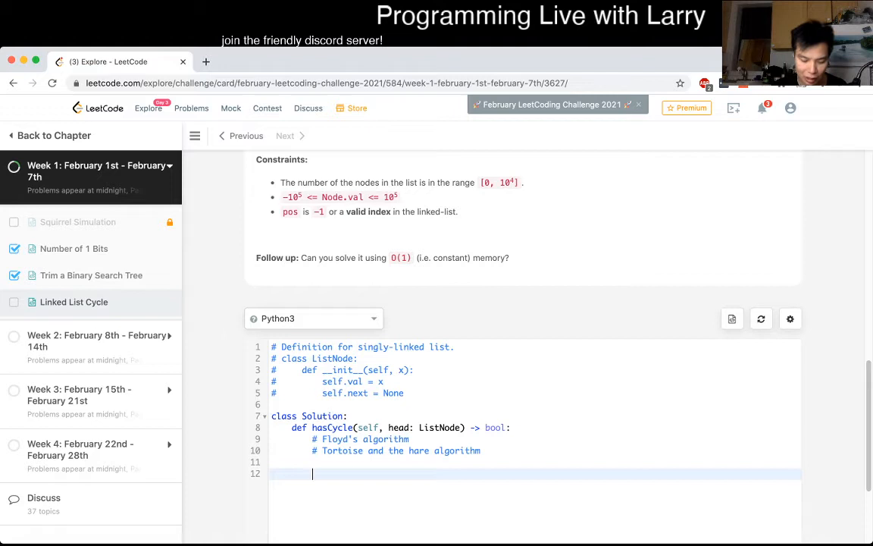
text(# Slow pointer and a faster)
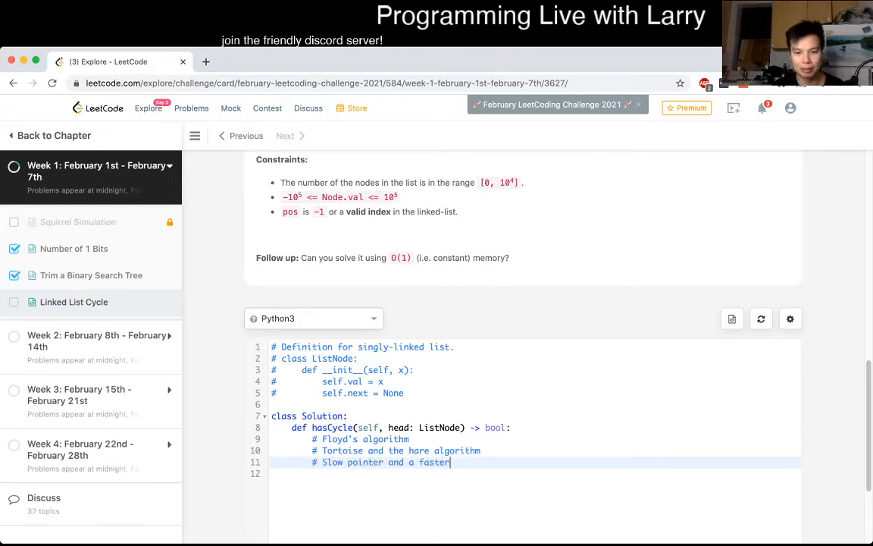
text(pointer)
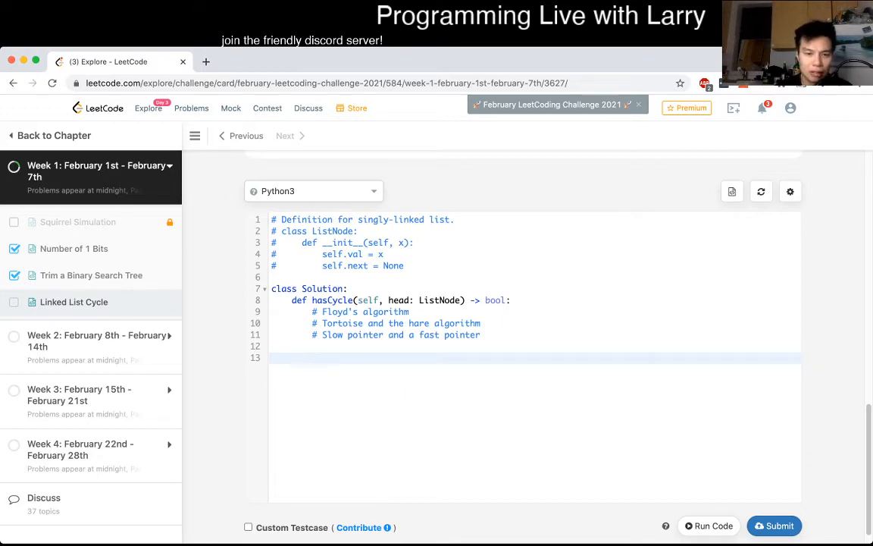
- Start slow and fast at head and advance them while both are not None
text(slow = head)
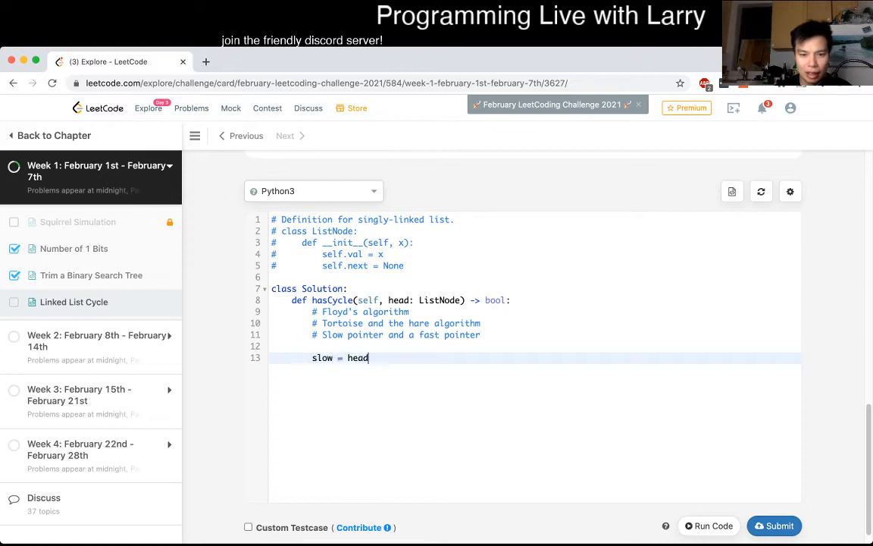
text(fast = head)
text(w)
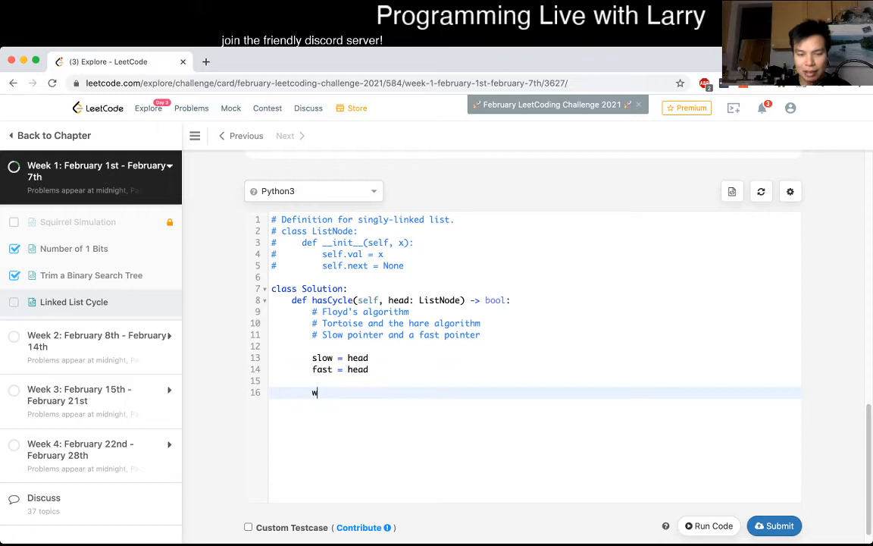
text(hile)
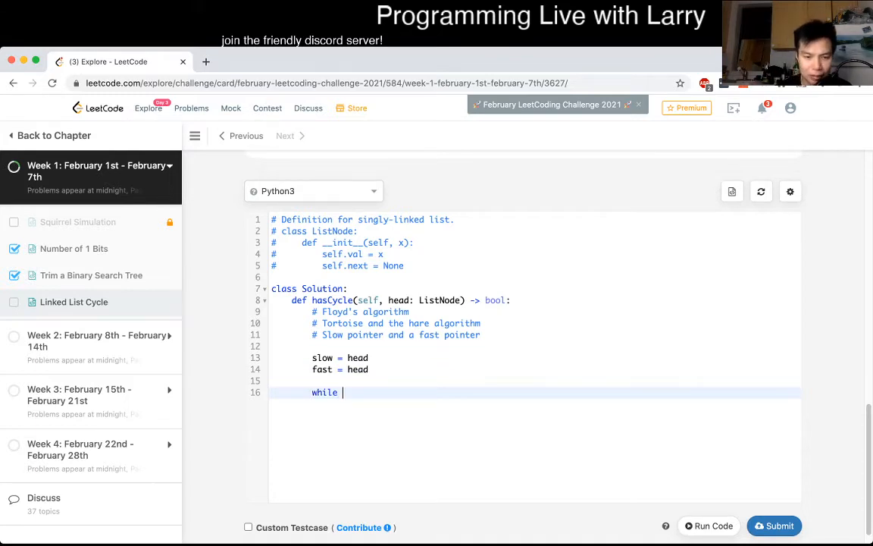
text(slow is)
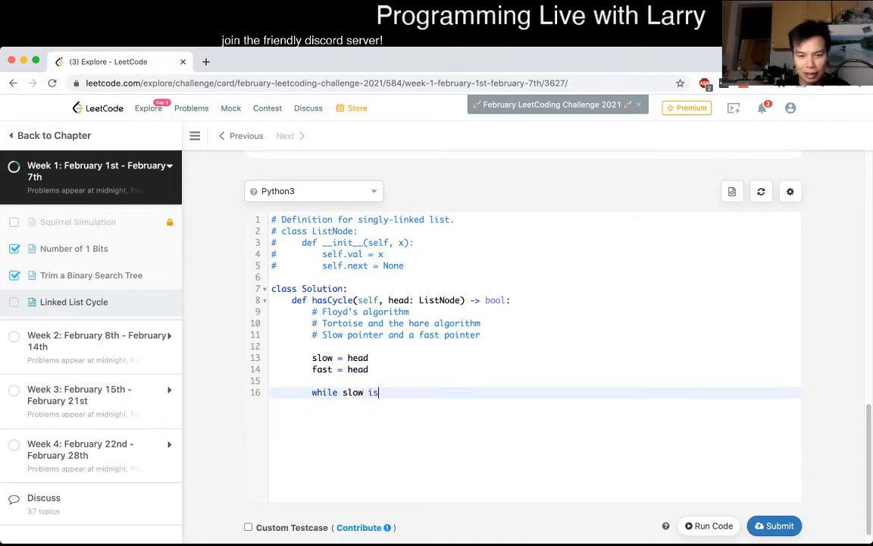
text(not None and fas)
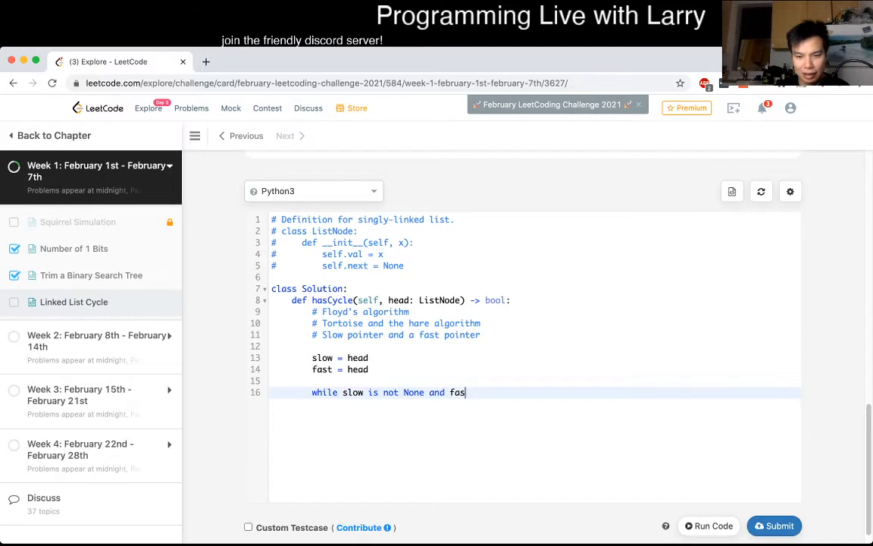
text(t is not None:)
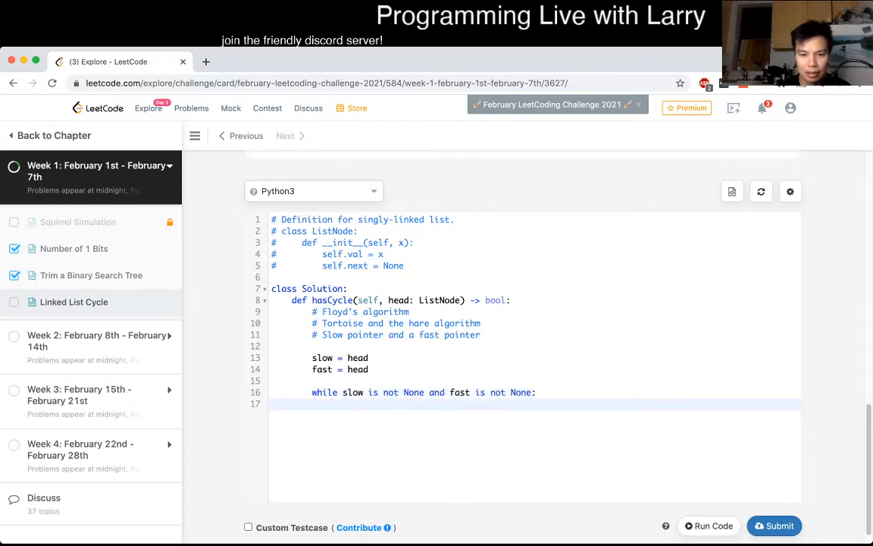
text(slow = slow.next)
text(if fast)
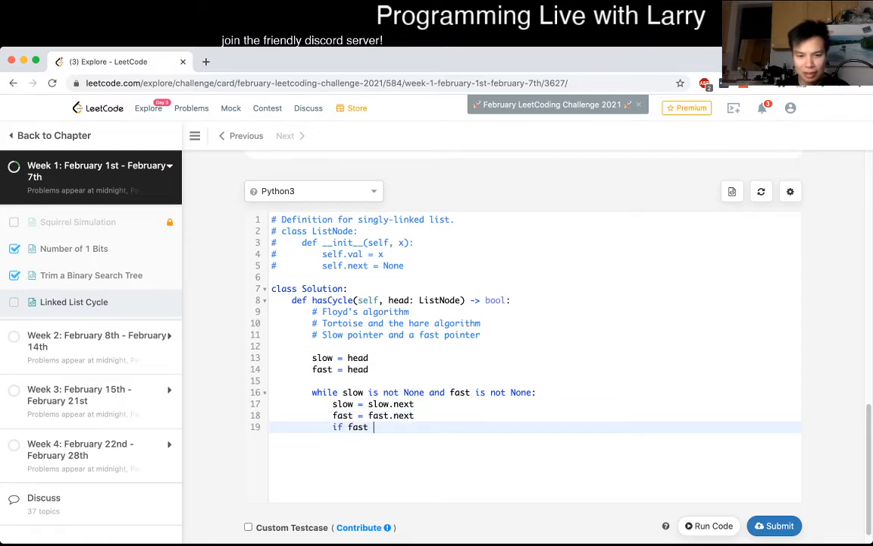
text(.next i)
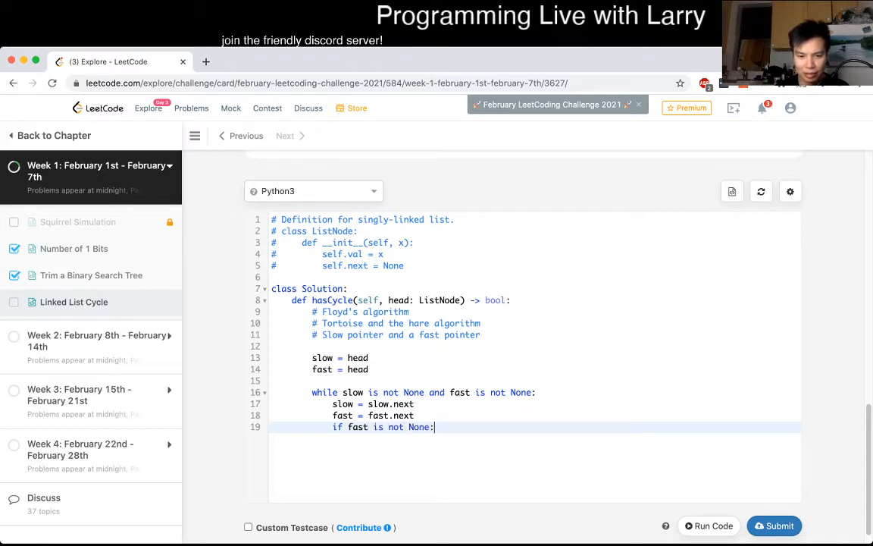
text(fast = fast.next)
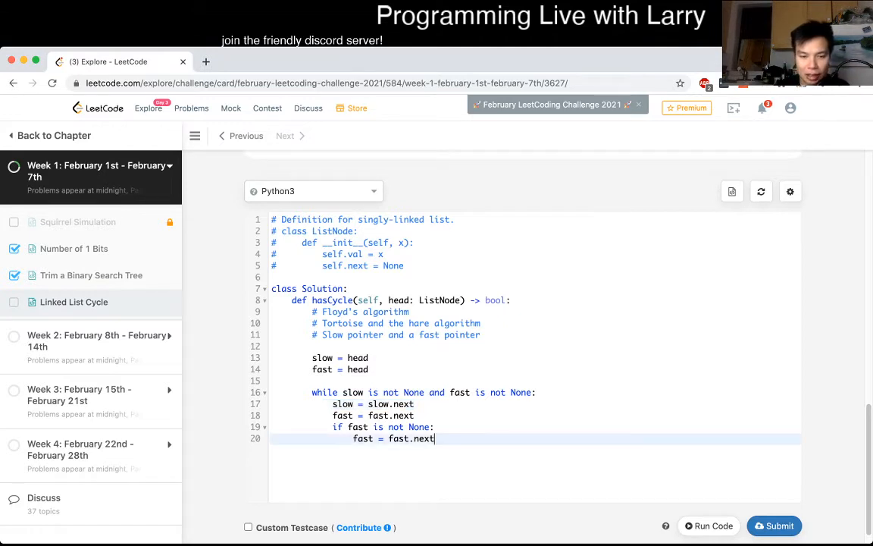
- Return True when fast equals slow, otherwise return False
text(if fast == s)
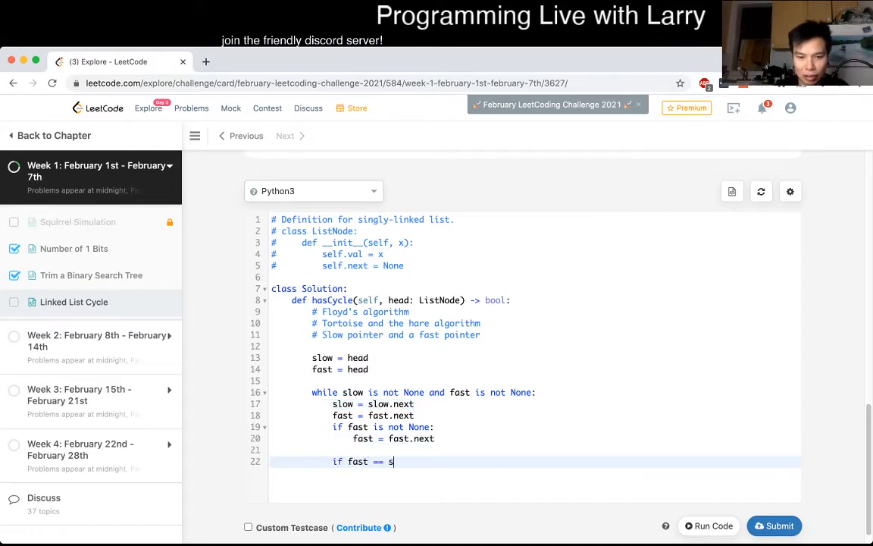
text(low:)
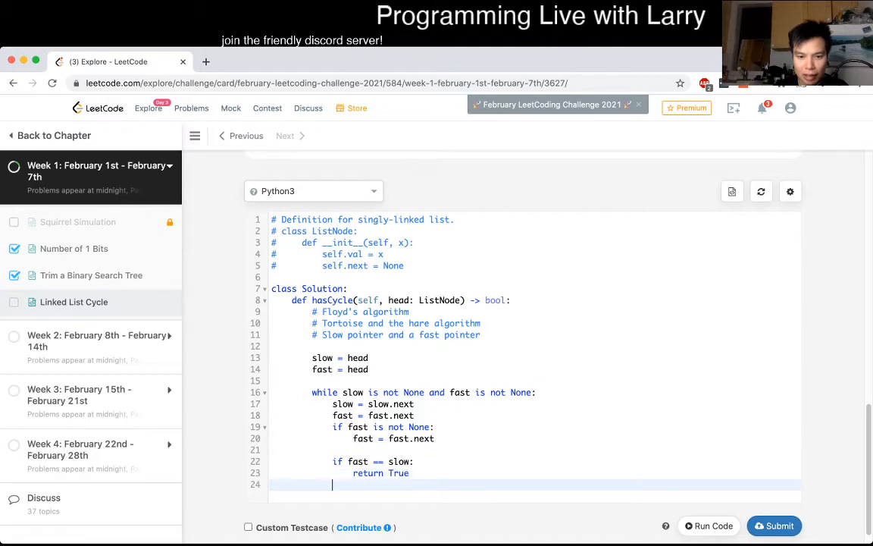
text(return False)
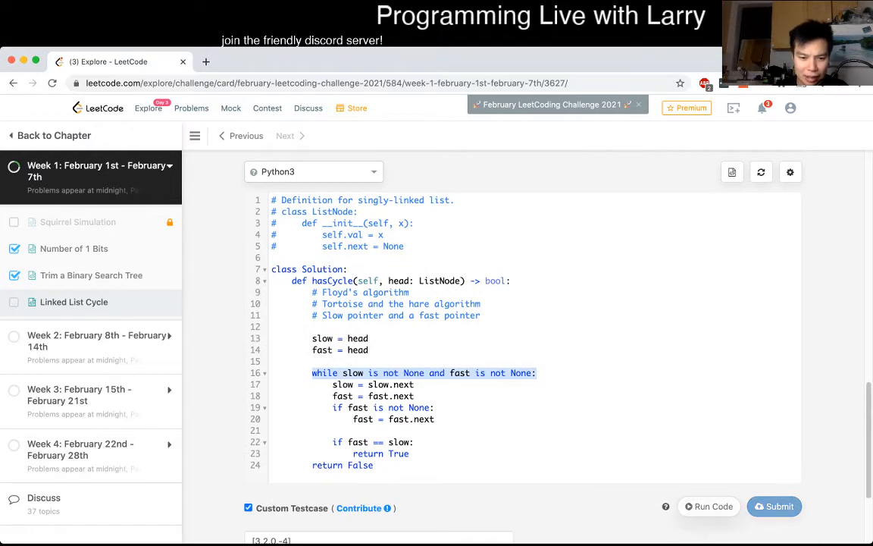
- Fill the custom testcases: [3,2,0,-4] pos 1, [1,2] pos 0, [1] pos -1
click(708, 507)
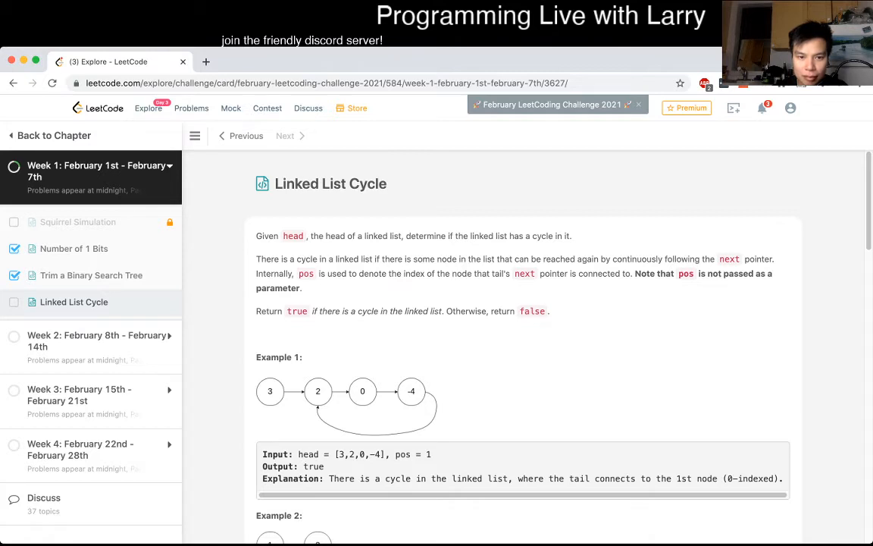
scroll(down, 3)
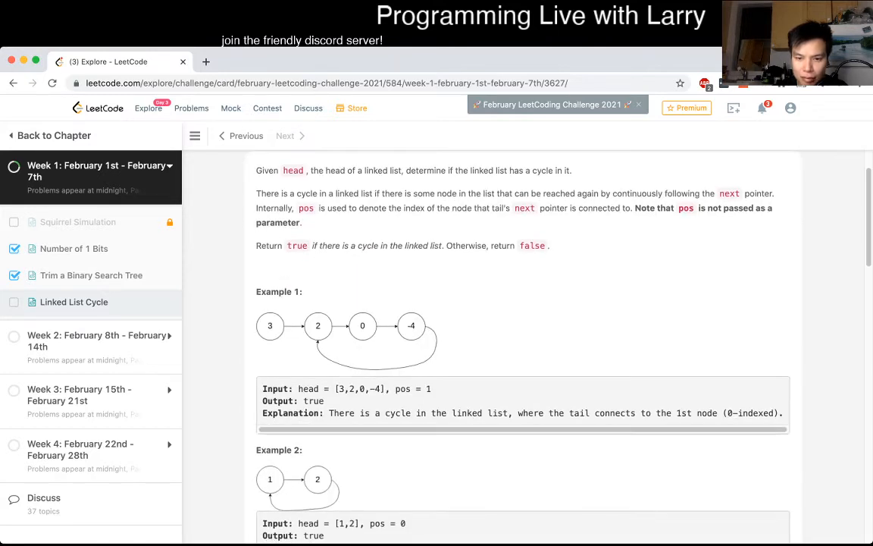
scroll(down, 3)
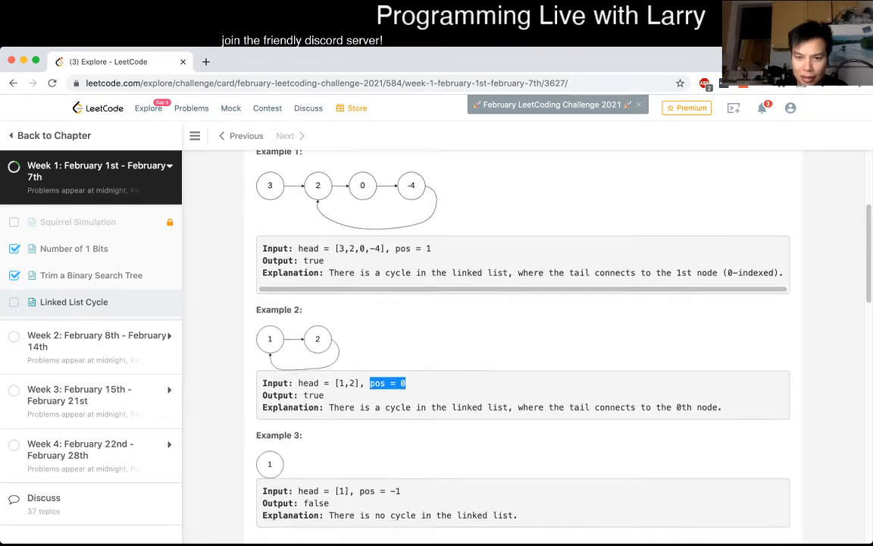
scroll(down, 3)
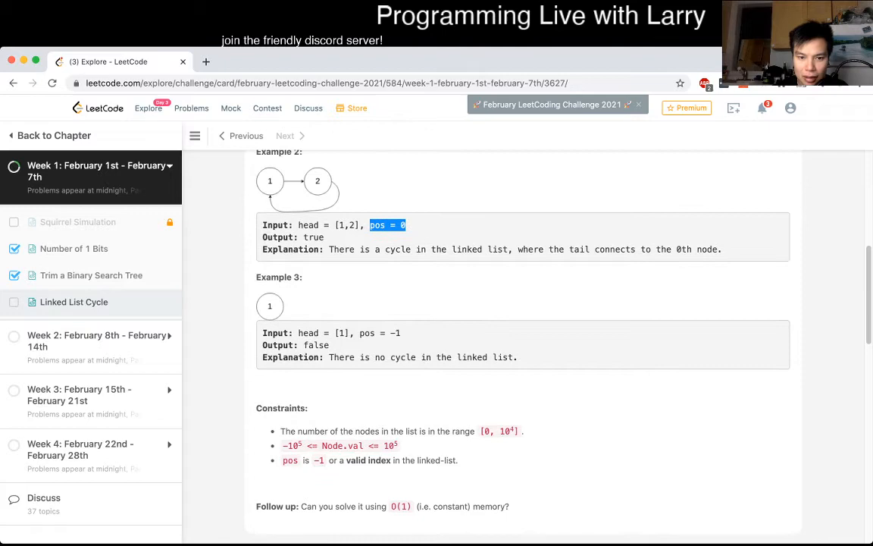
scroll(down, 3)
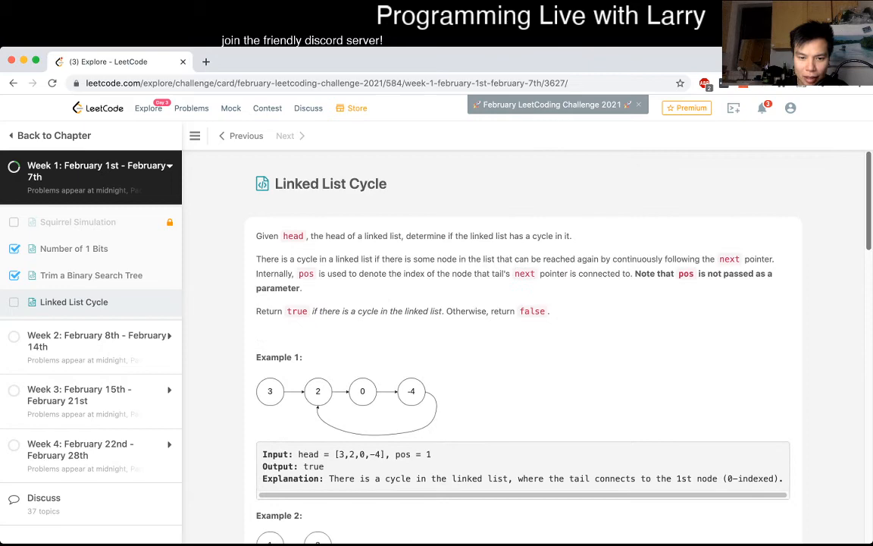
scroll(down, 3)
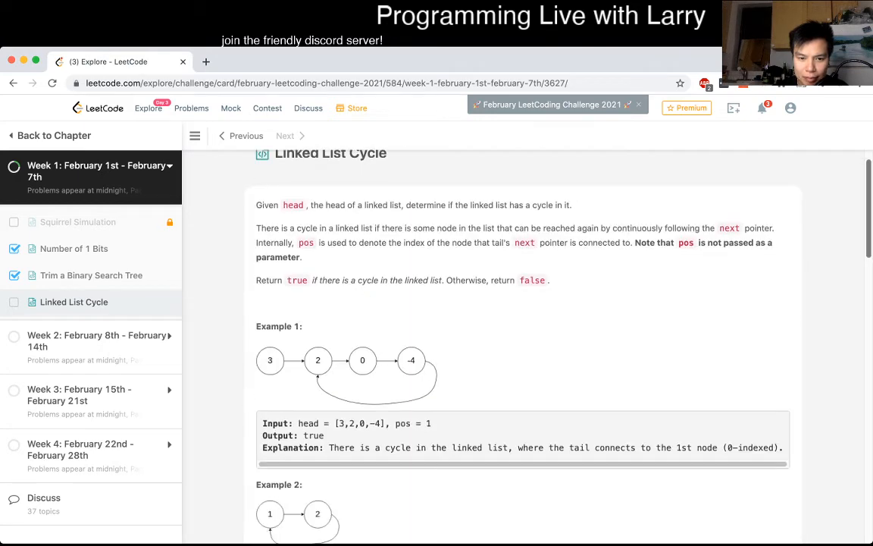
scroll(down, 3)
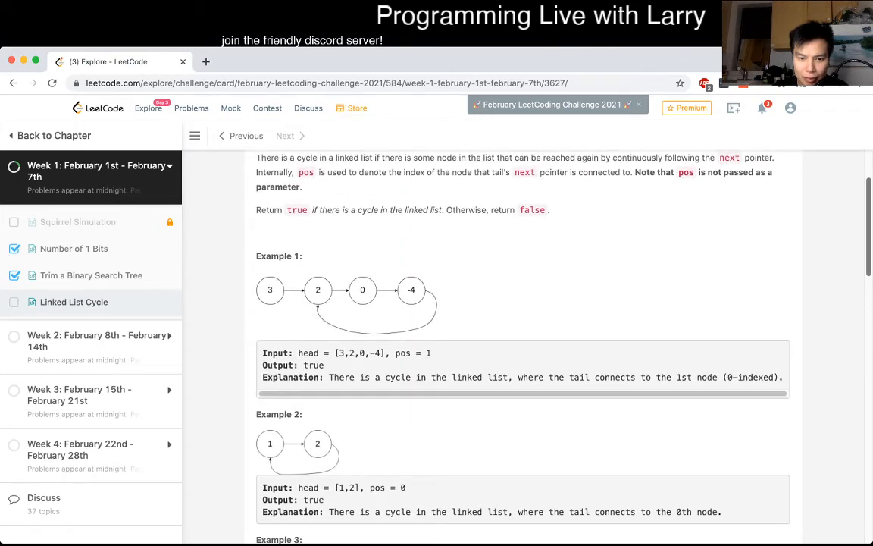
scroll(down, 3)
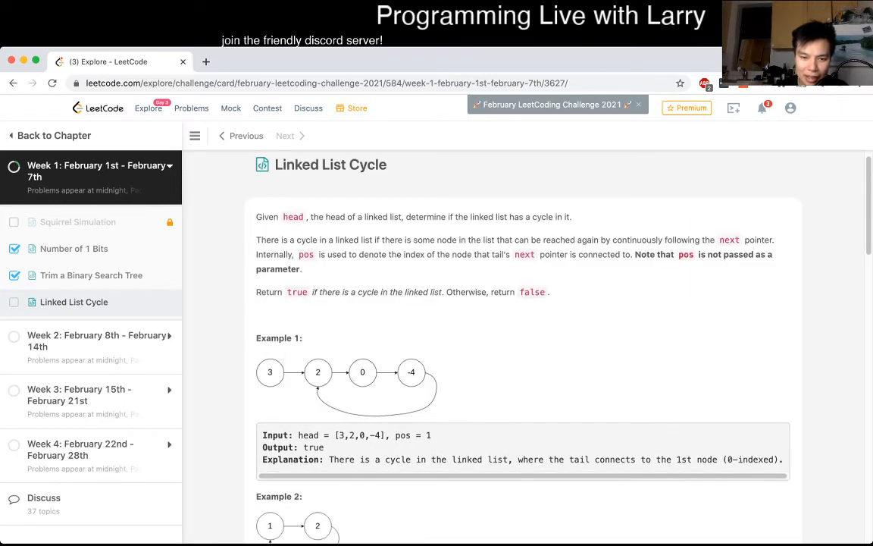
double_click(403, 434)
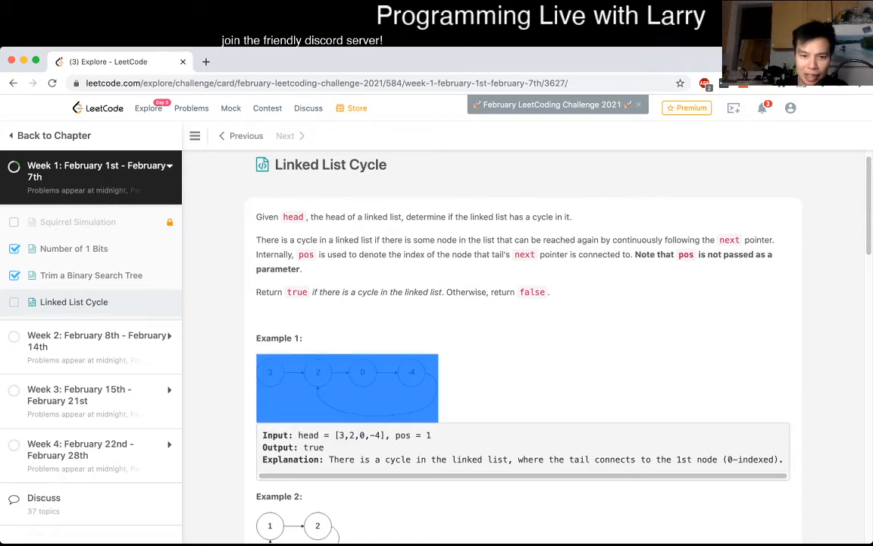
scroll(down, 3)
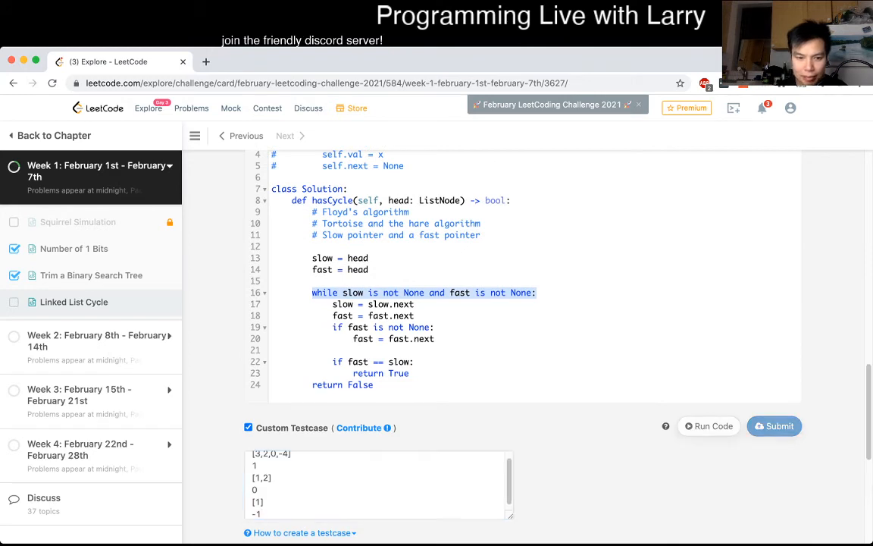
- Change line 22 to 'if fast is not None and fast == slow:', run, and submit
click(708, 425)
text( fast is not None and)
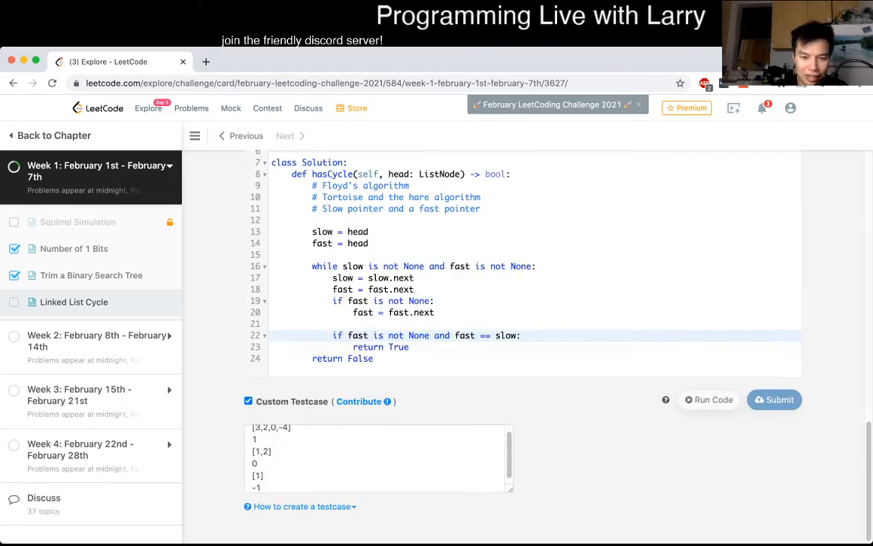
click(708, 400)
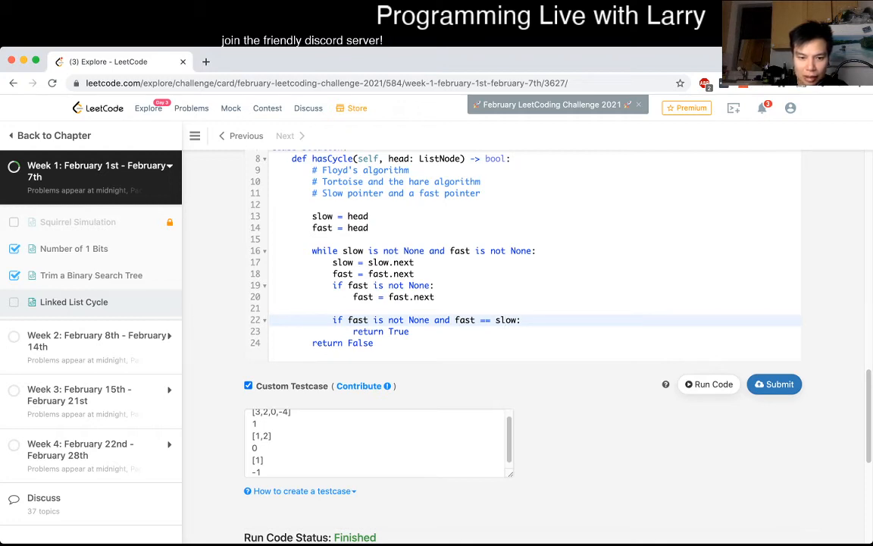
click(774, 384)
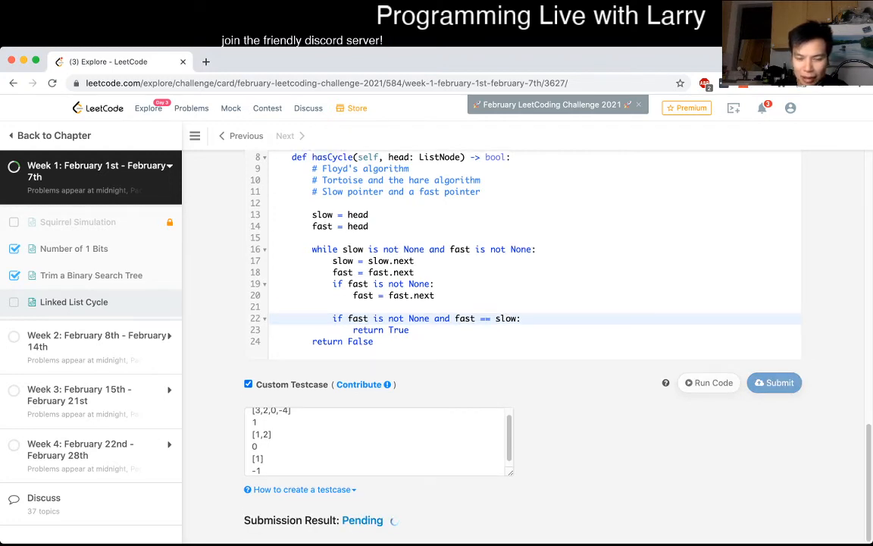